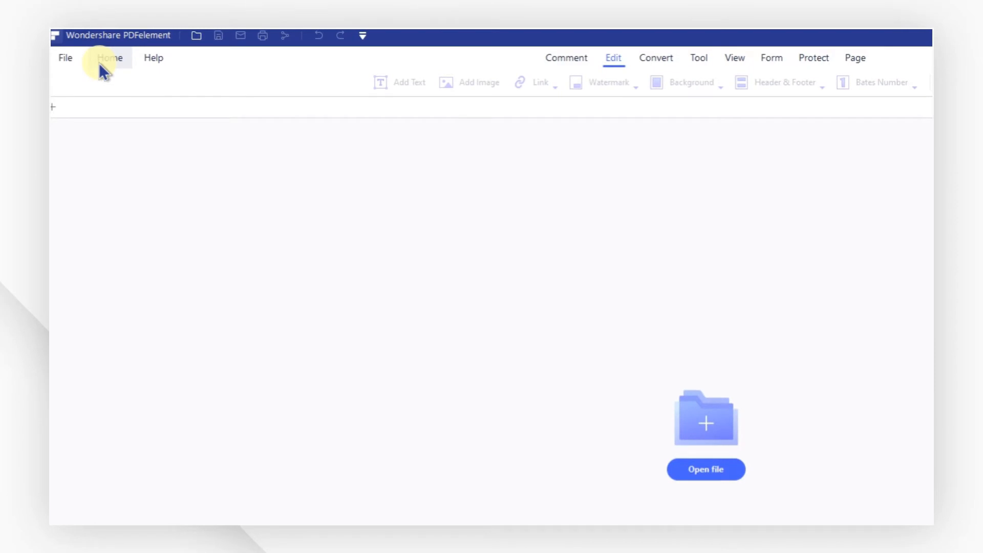
# Open the Scan dialog through File > Create > From Scanner.
pyautogui.click(65, 58)
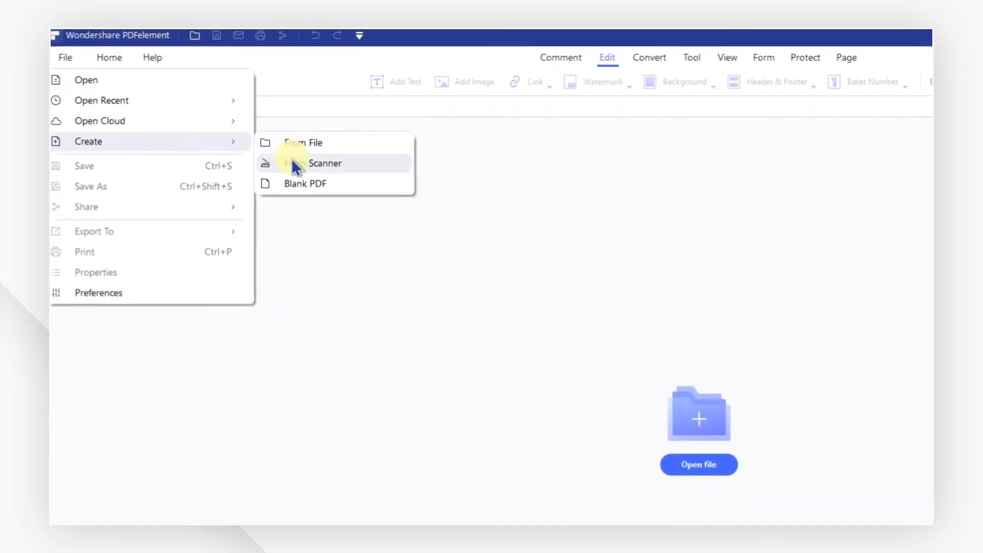
pyautogui.click(324, 163)
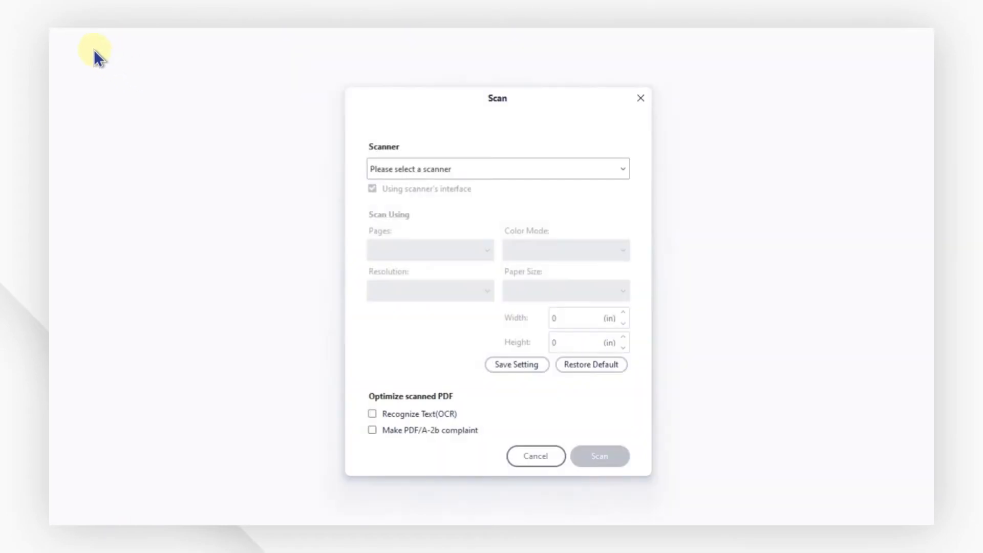
pyautogui.moveTo(288, 102)
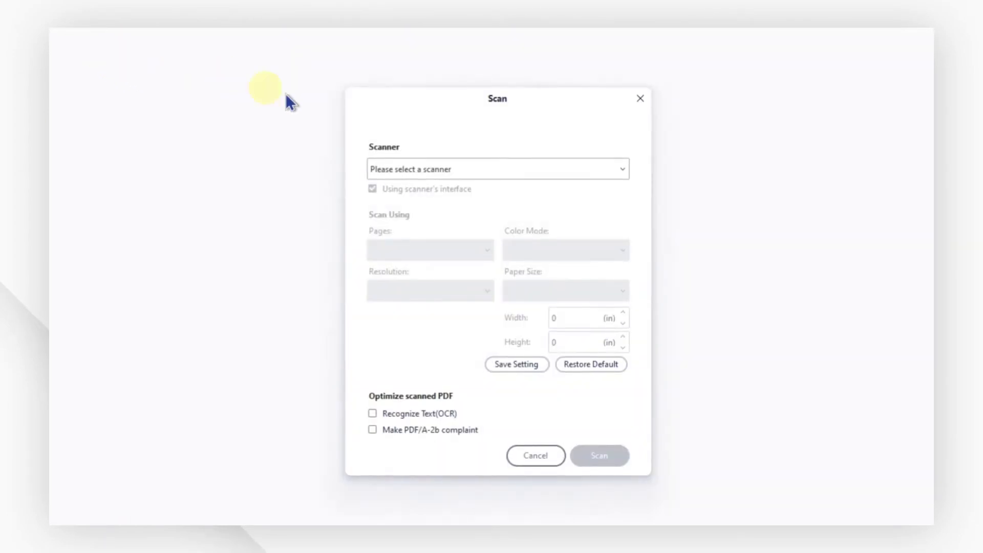
# Select TWAIN2 FreeImage Software Scanner and disable Using scanner's interface.
pyautogui.click(497, 168)
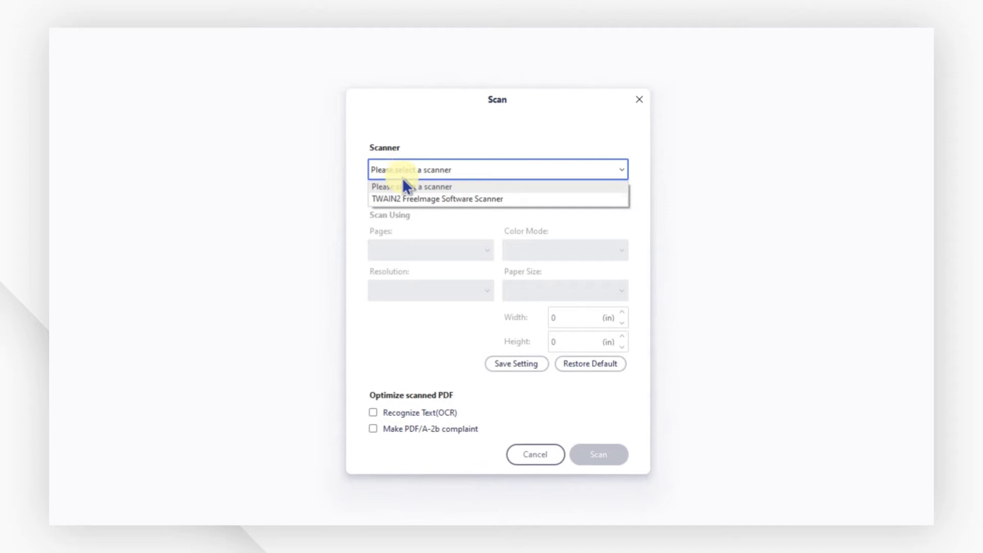
pyautogui.click(438, 199)
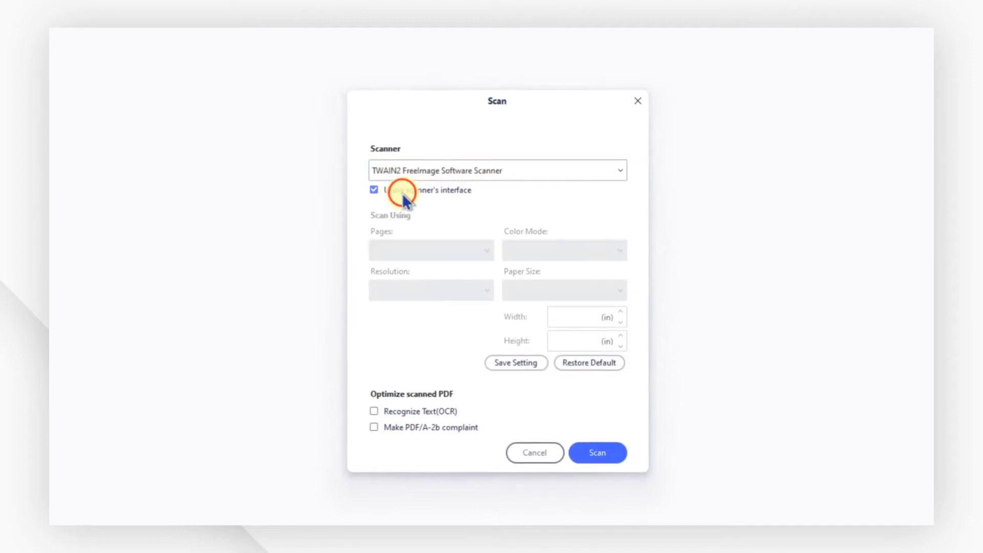
pyautogui.moveTo(437, 243)
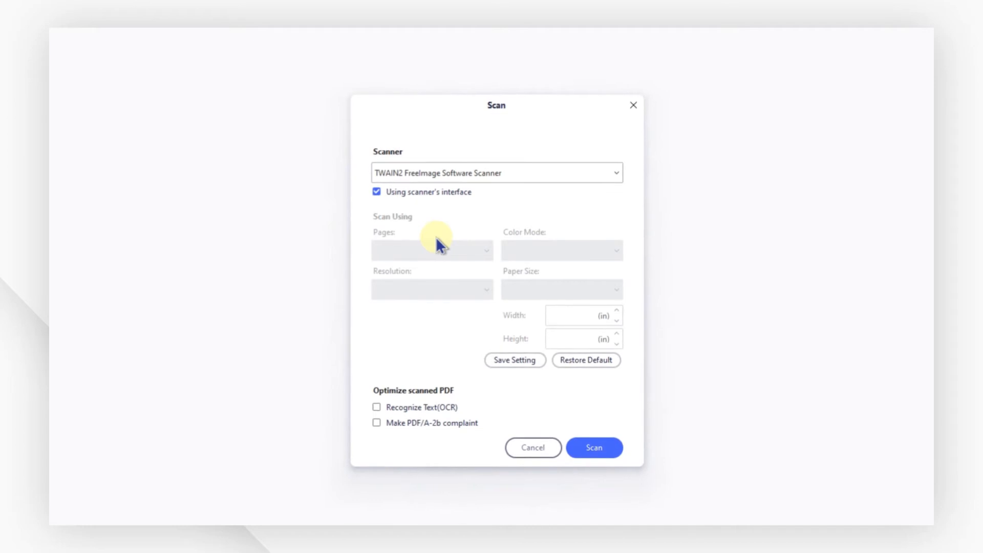
pyautogui.click(378, 193)
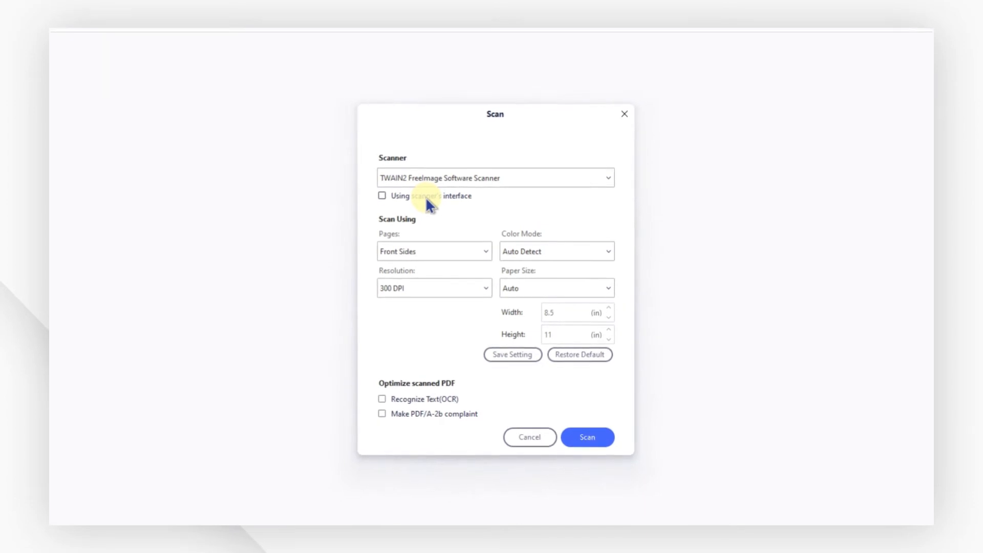
# Keep 300 DPI and Auto paper size, enable Recognize Text (OCR), and start scanning.
pyautogui.click(554, 252)
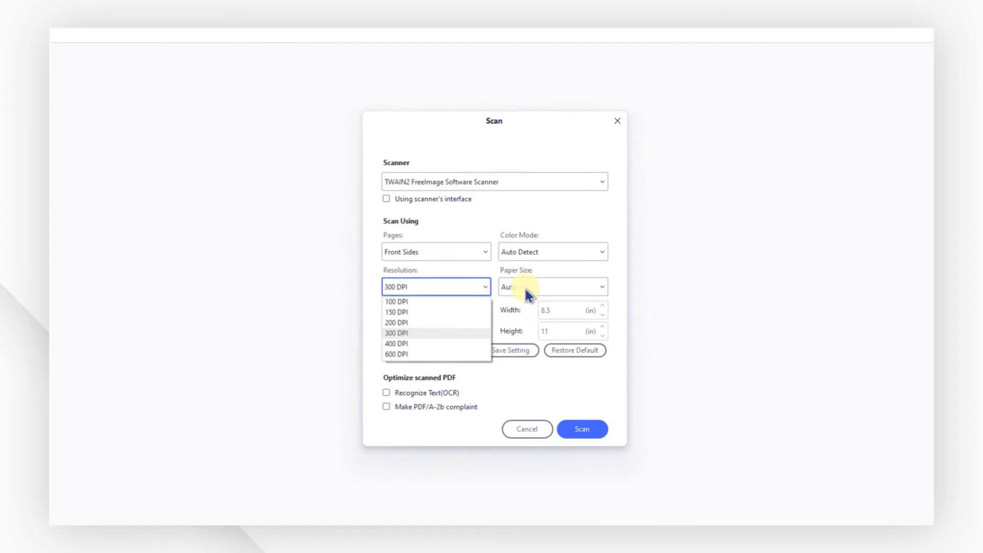
pyautogui.click(397, 332)
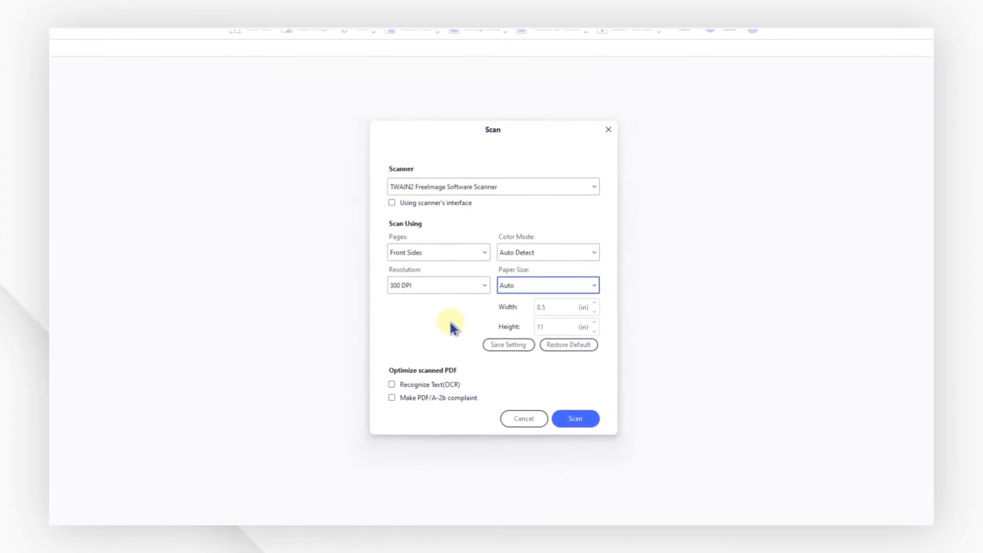
pyautogui.click(394, 381)
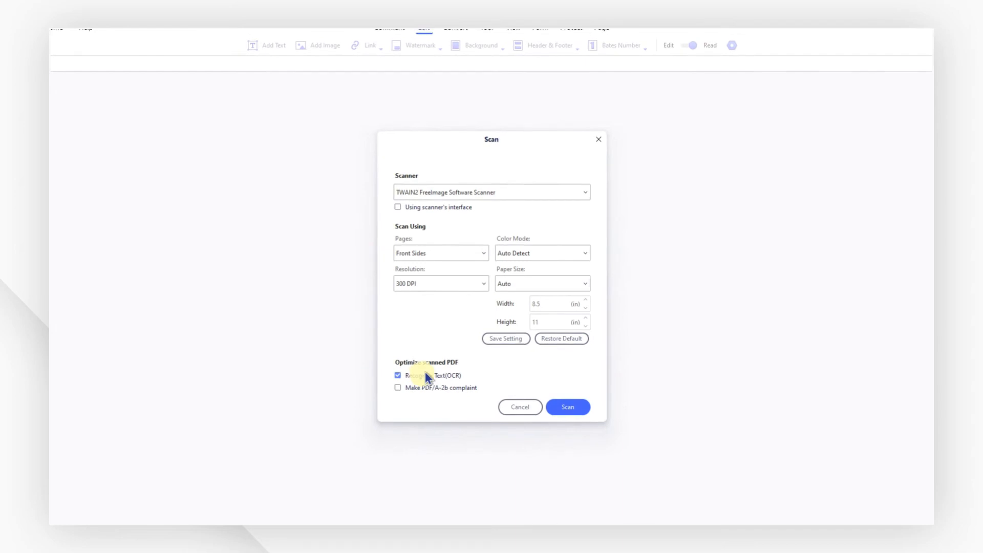
pyautogui.click(567, 406)
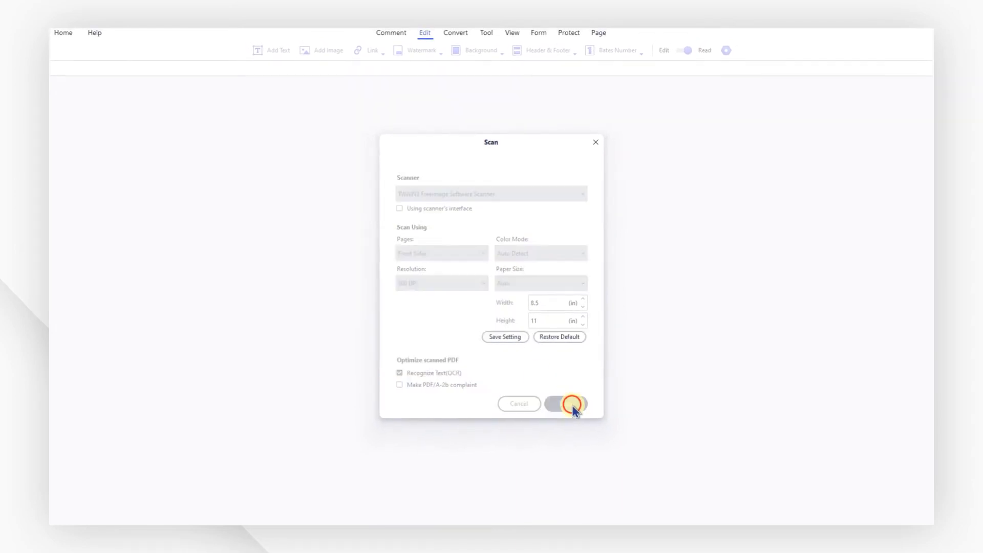
# Scan one more sheet, then confirm the scan is complete.
pyautogui.click(563, 403)
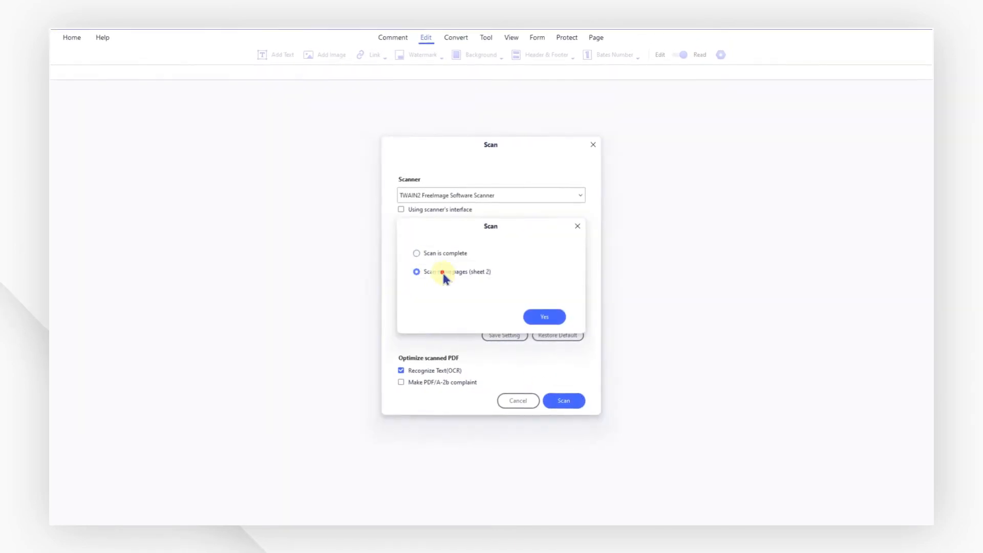
pyautogui.click(544, 316)
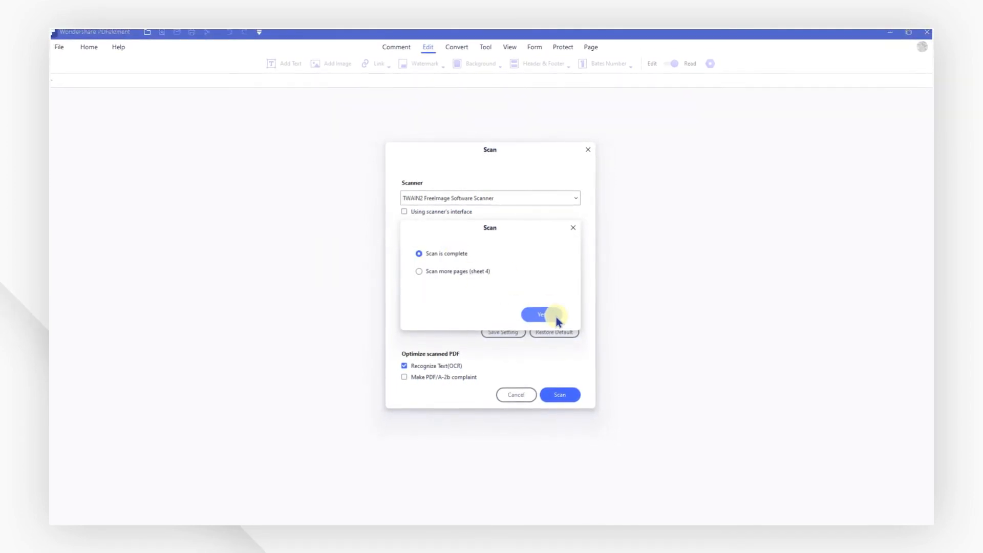
pyautogui.click(540, 313)
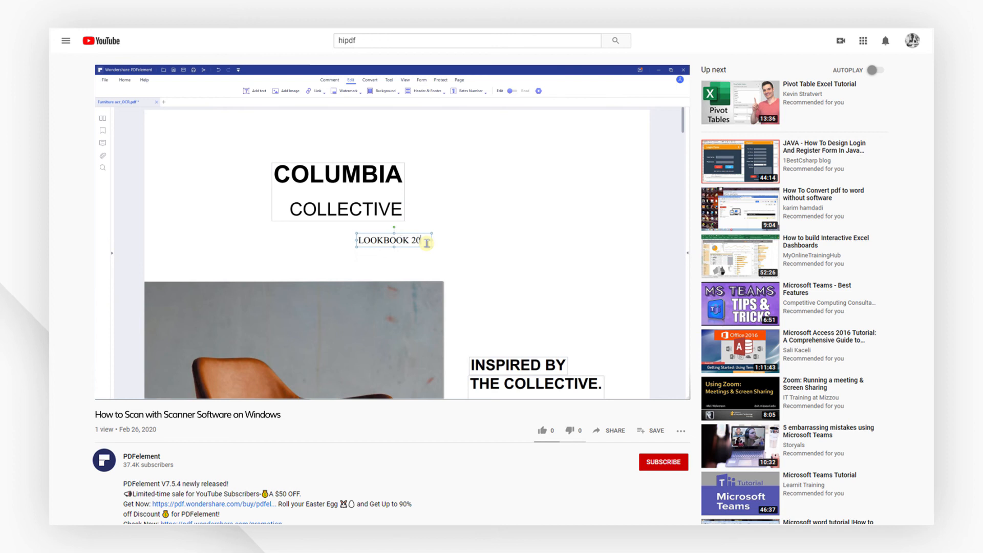
# Like the tutorial video, subscribe to the channel, and scroll to the description.
pyautogui.click(541, 431)
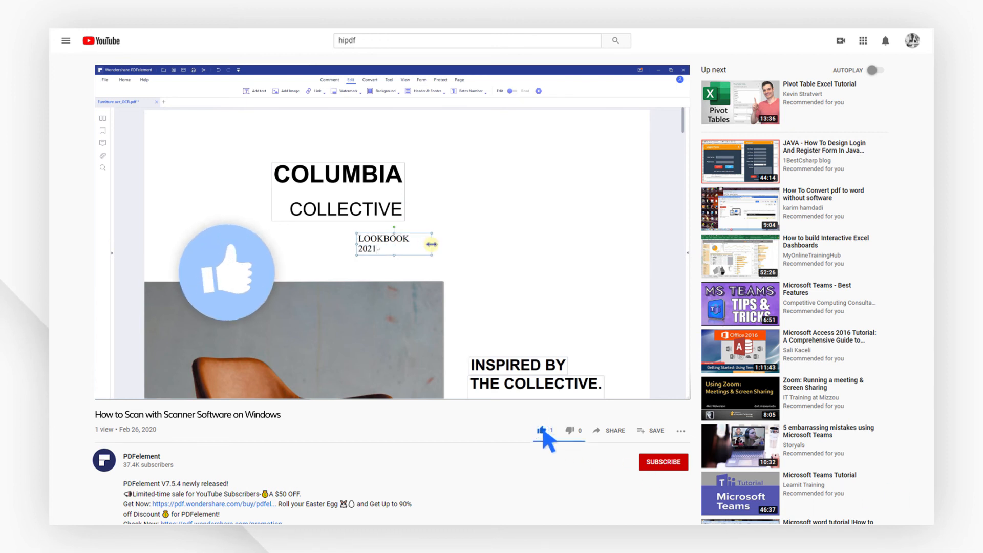
pyautogui.click(664, 462)
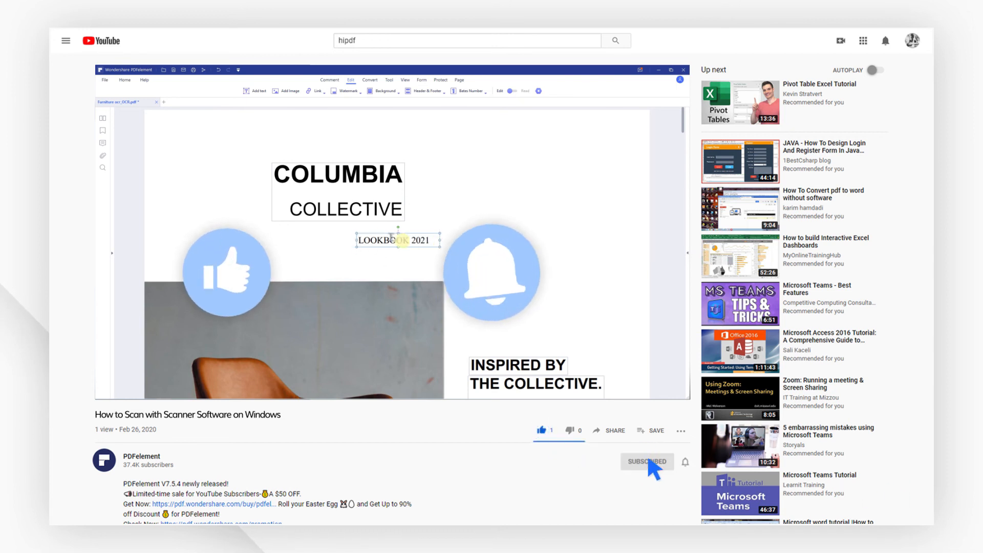
pyautogui.scroll(-3)
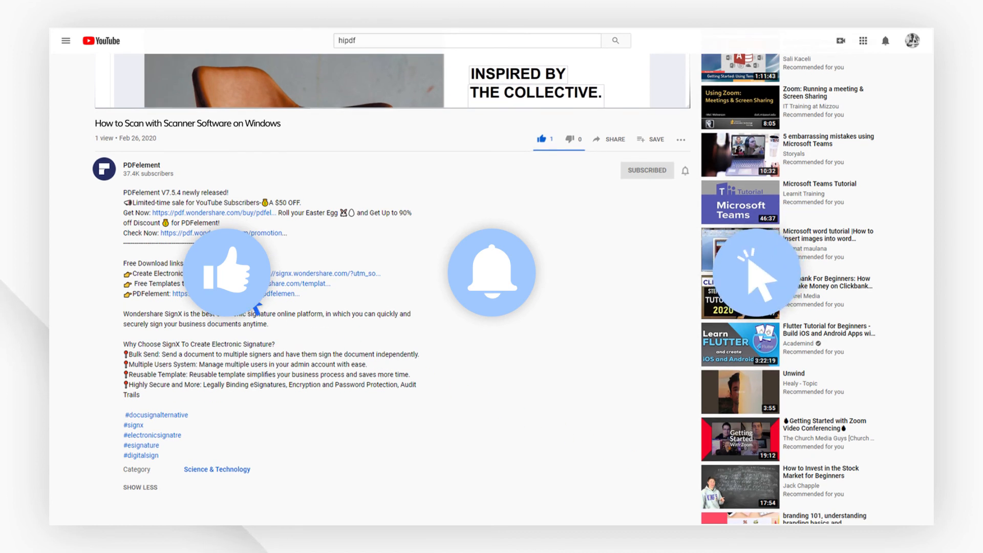
pyautogui.moveTo(114, 179)
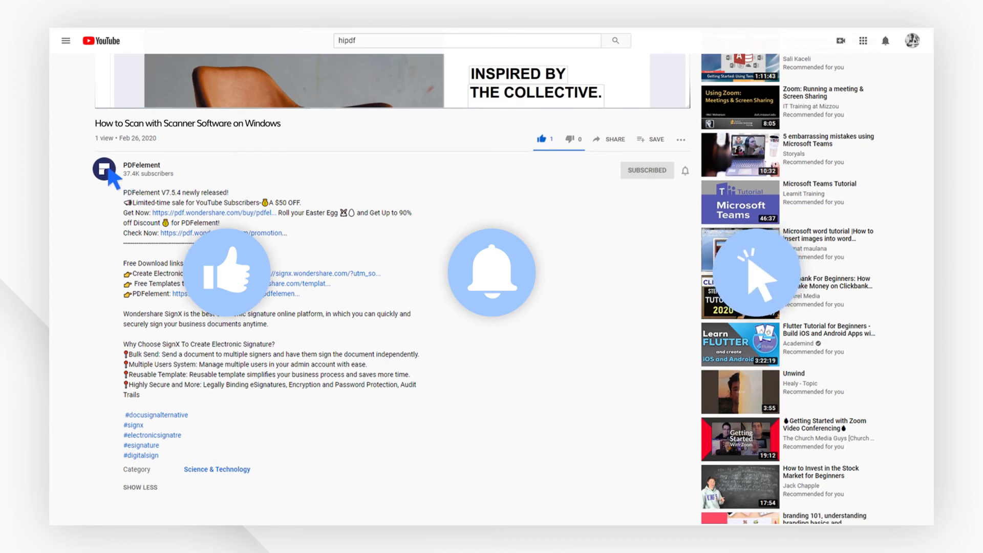